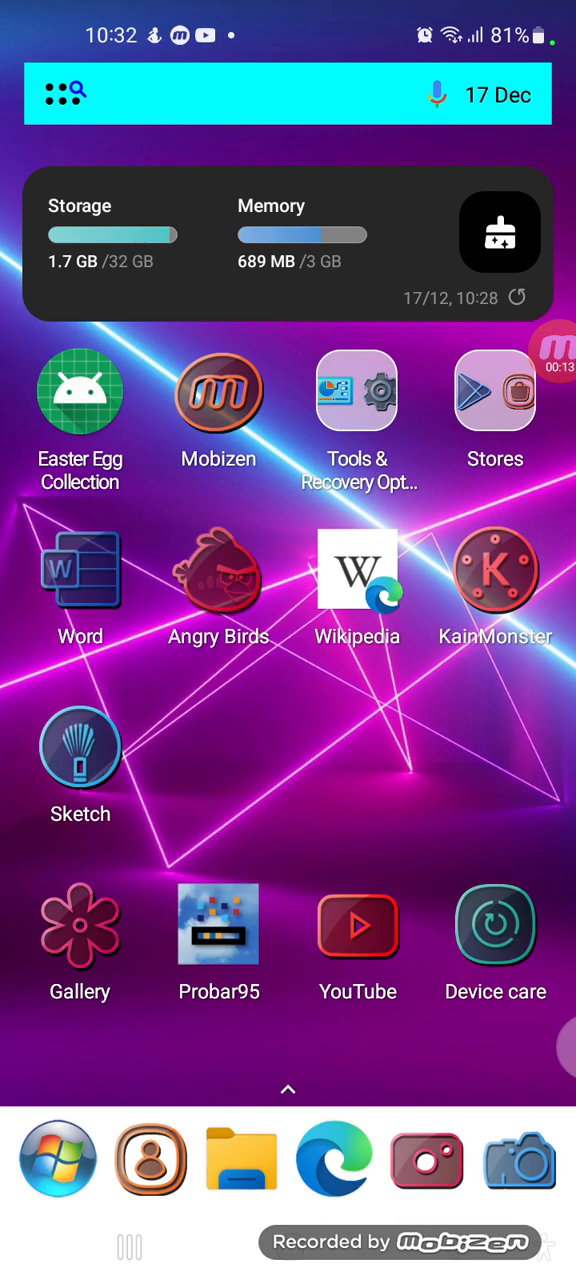
# - Open the Tools & Recovery Options folder and launch Control Panel
pyautogui.click(356, 391)
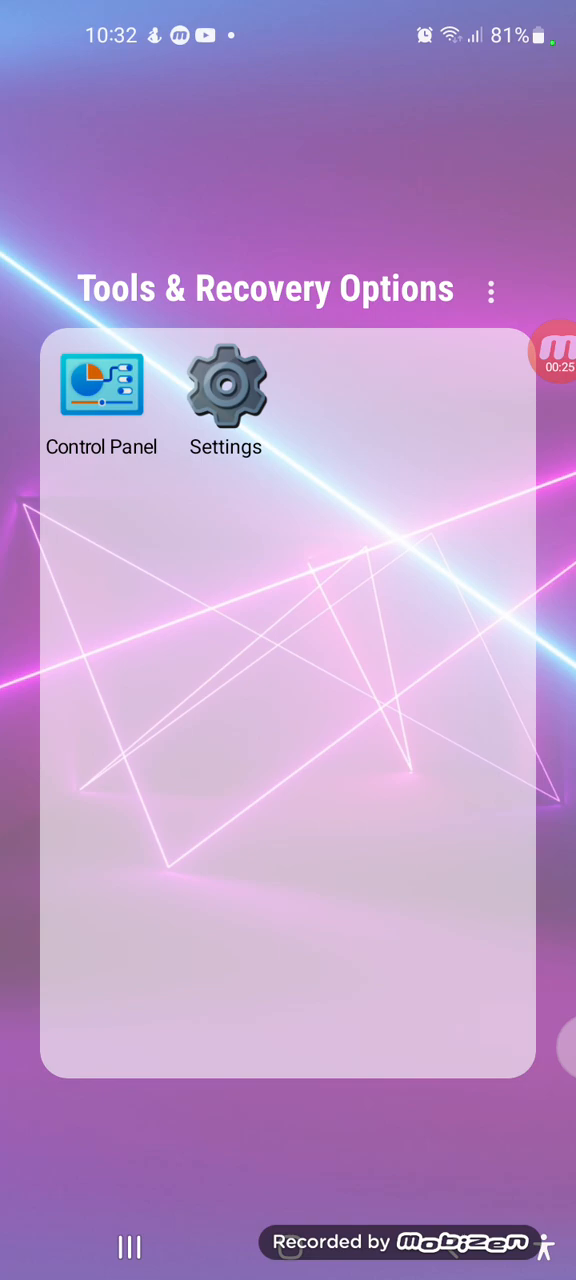
pyautogui.click(225, 385)
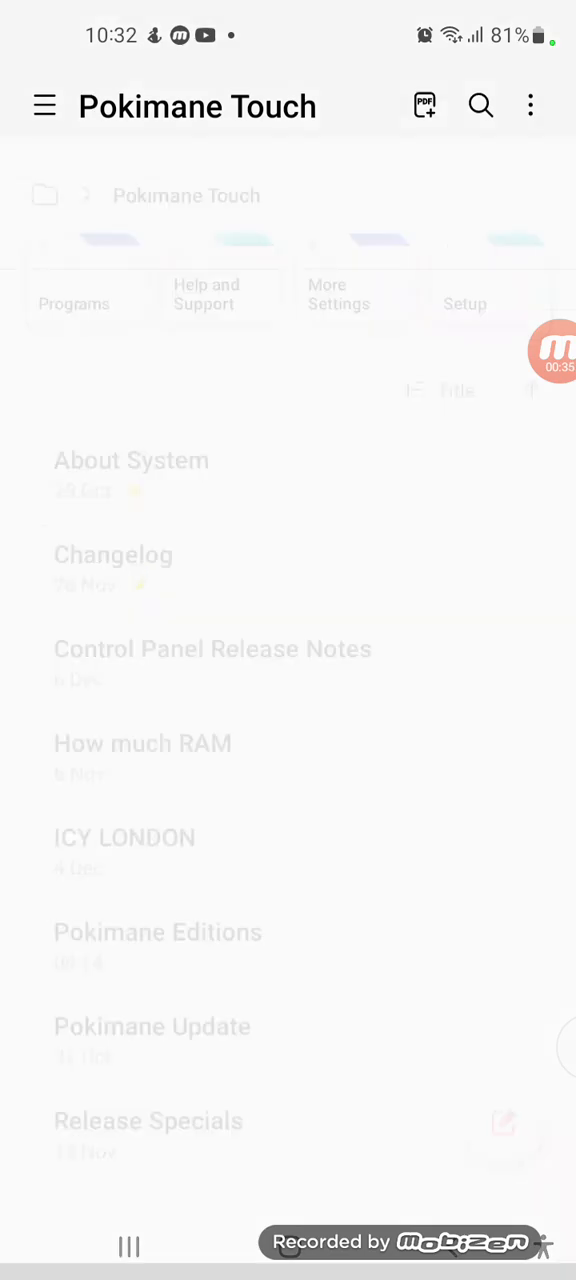
# - Open the Changelog note from the Pokimane Touch note list
pyautogui.click(114, 555)
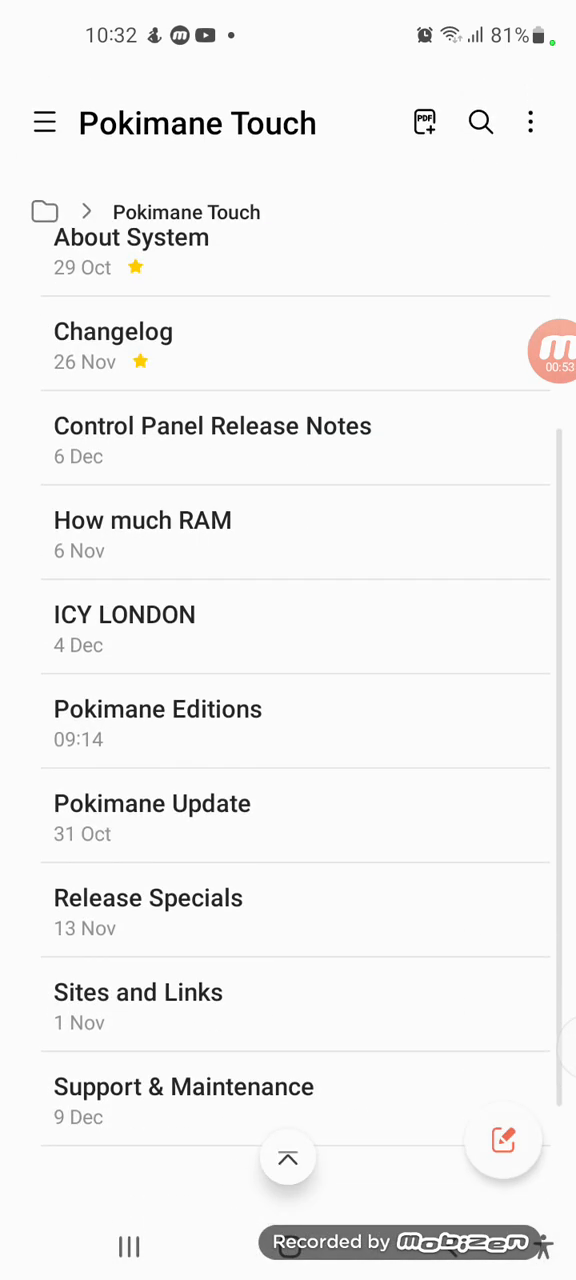
pyautogui.click(157, 710)
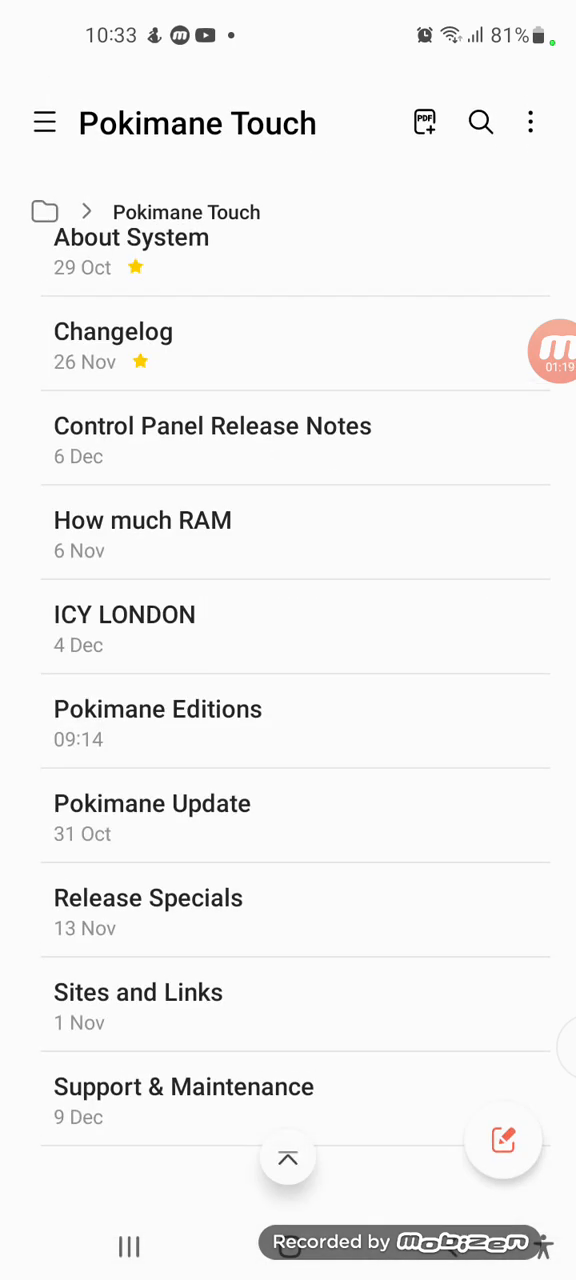
pyautogui.click(113, 331)
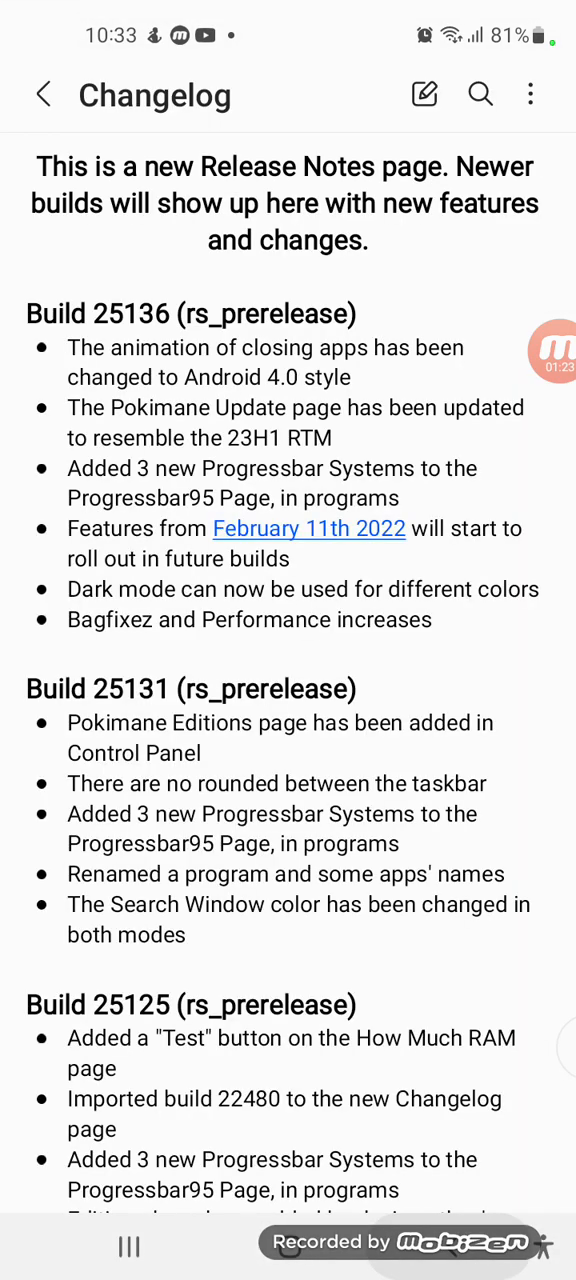
# - Close the Changelog note with the back arrow
pyautogui.click(44, 93)
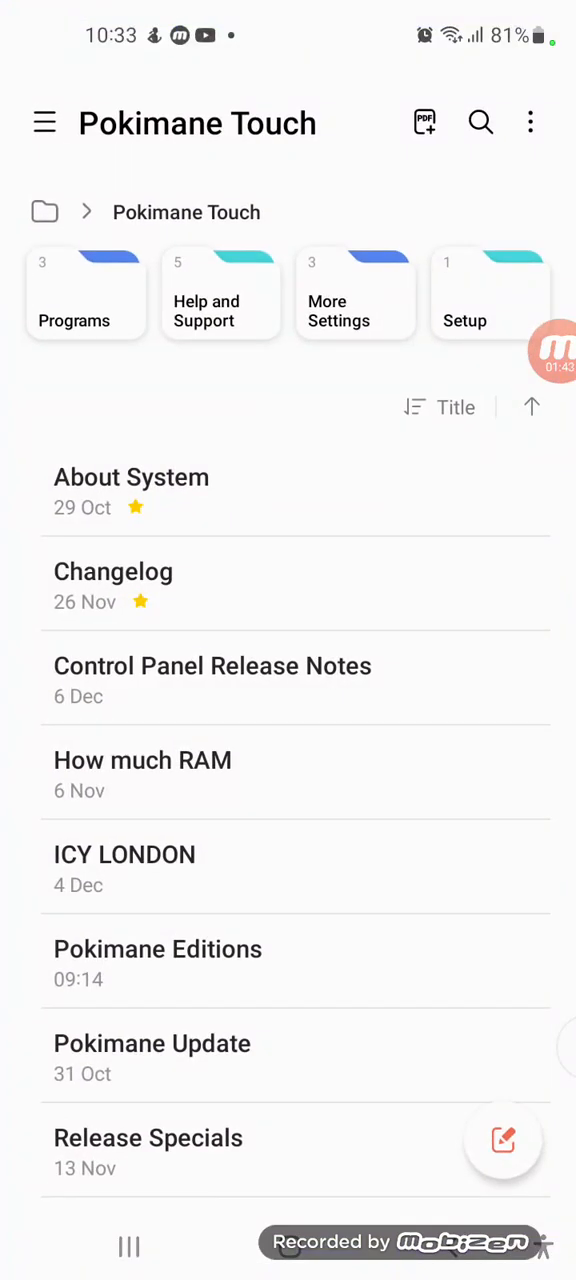
# - Leave Samsung Notes for the launcher's app drawer
pyautogui.click(113, 571)
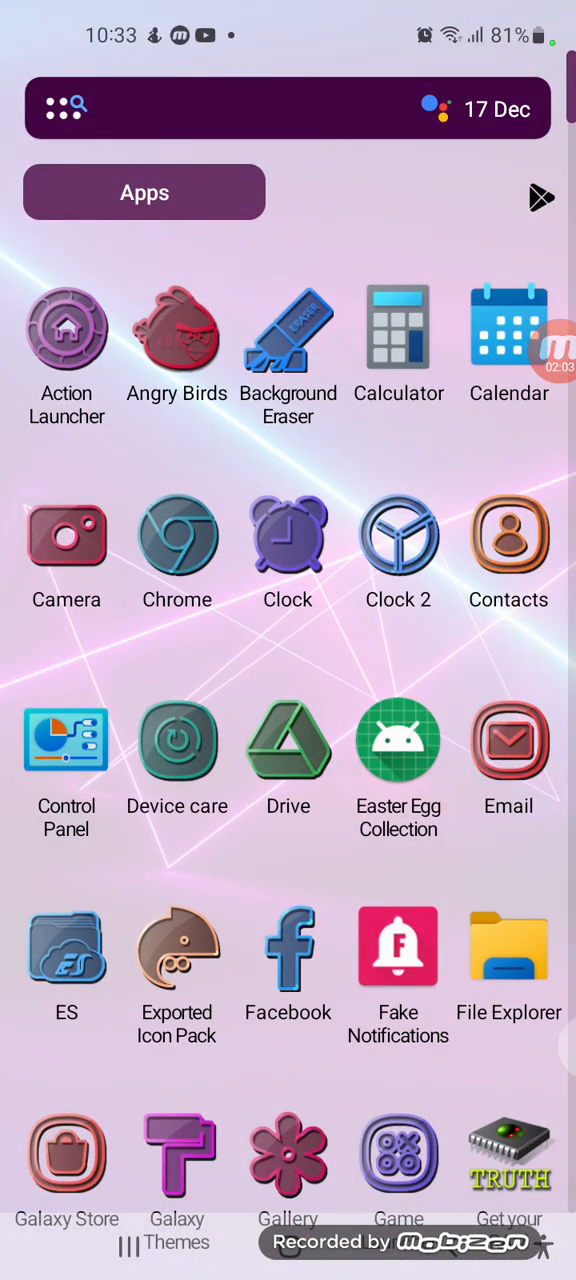
# - Scroll down through the installed apps in the app drawer
pyautogui.scroll(-3)
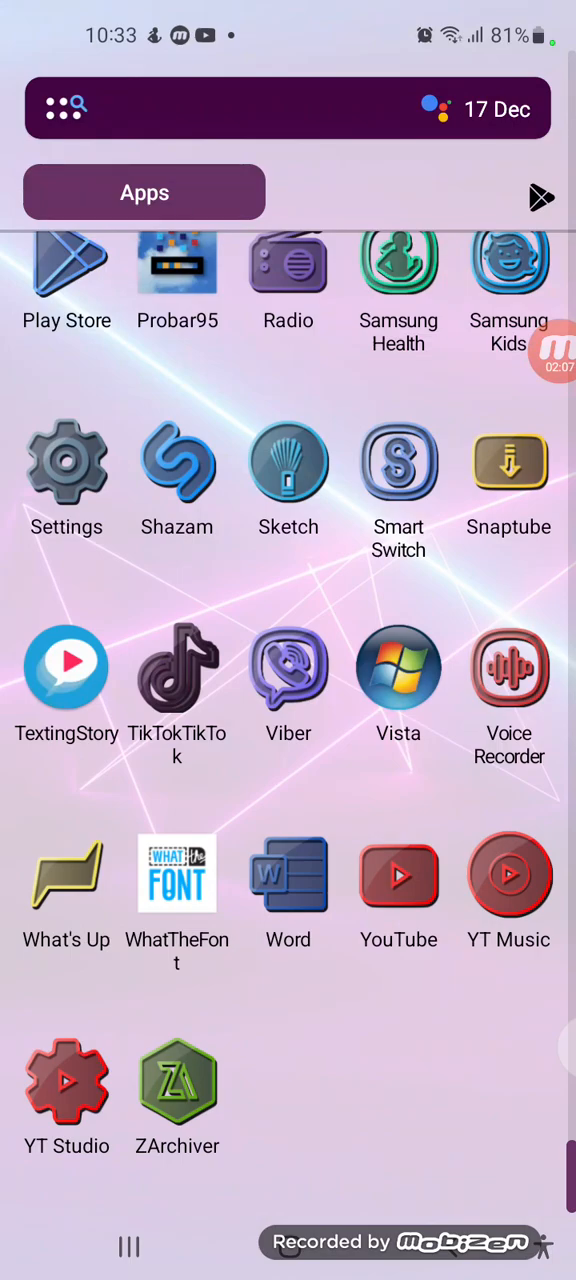
pyautogui.scroll(-3)
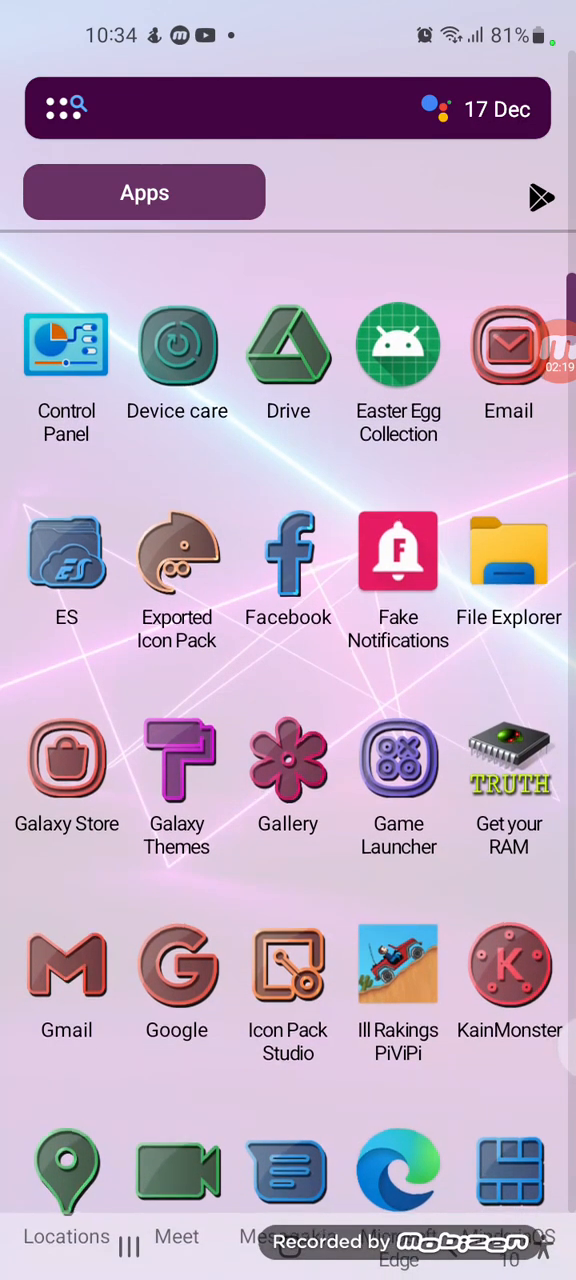
pyautogui.scroll(-3)
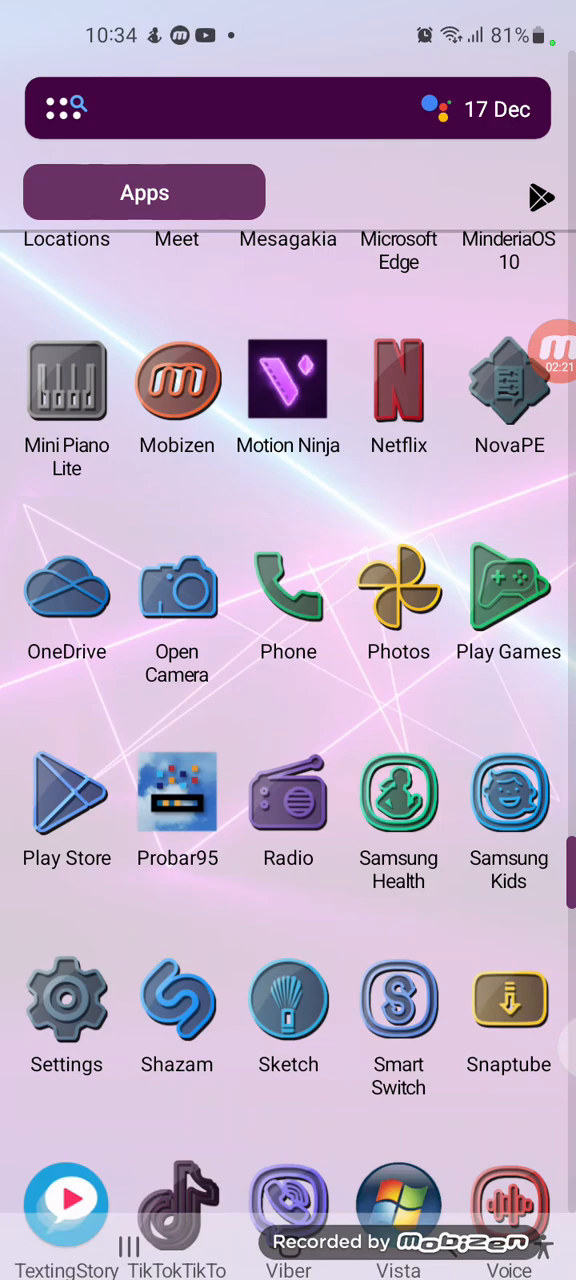
pyautogui.scroll(-3)
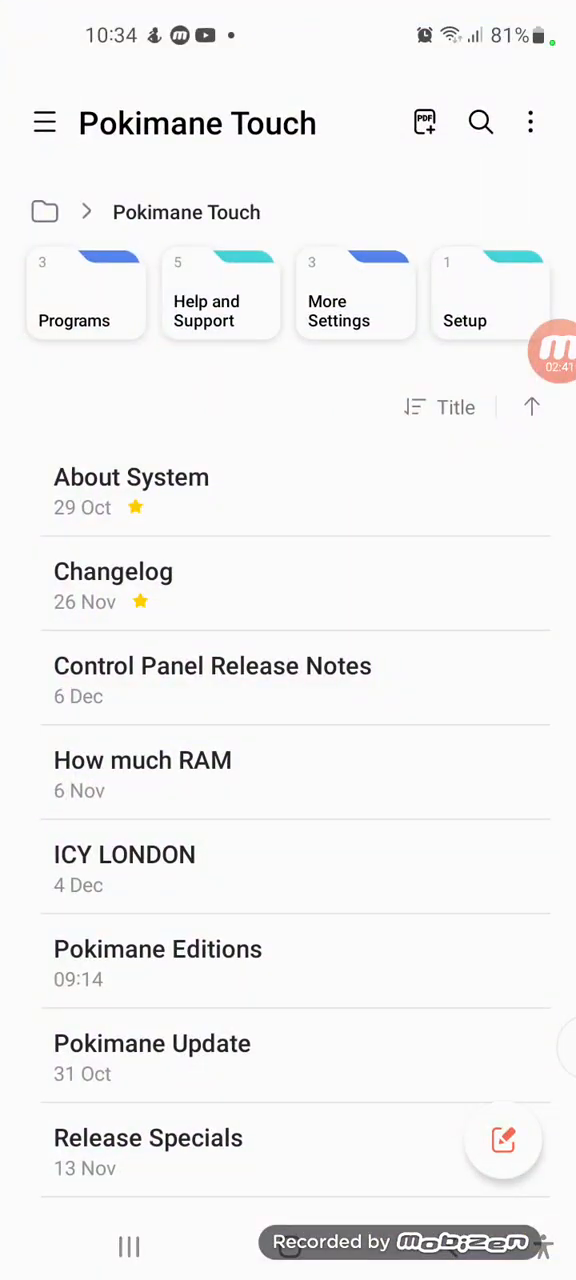
pyautogui.click(113, 572)
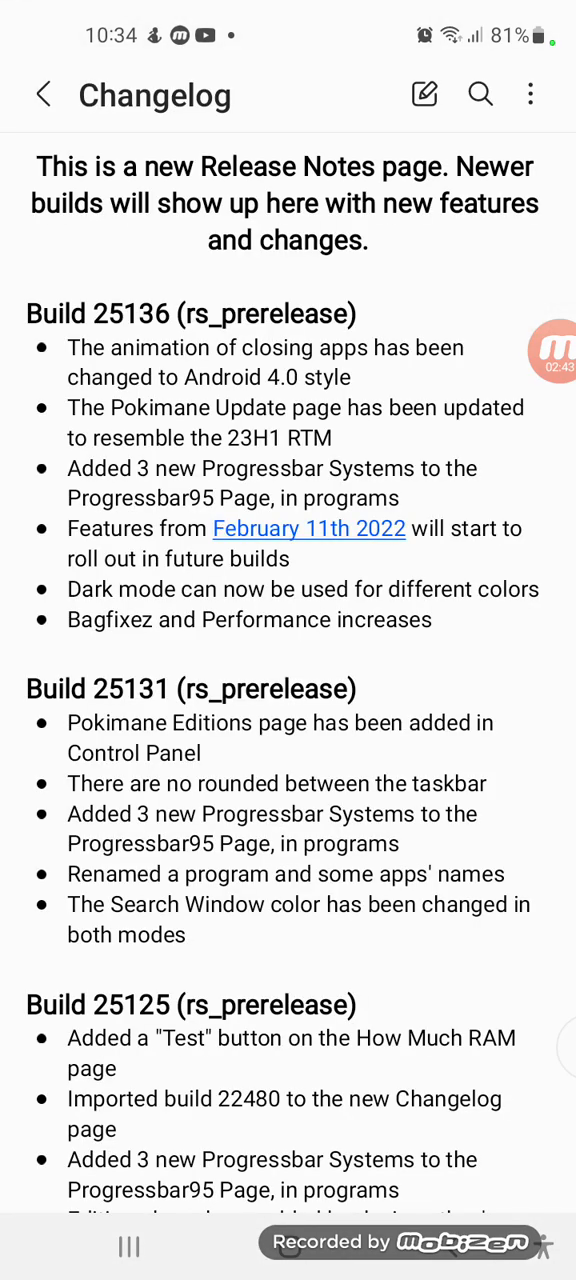
pyautogui.click(43, 95)
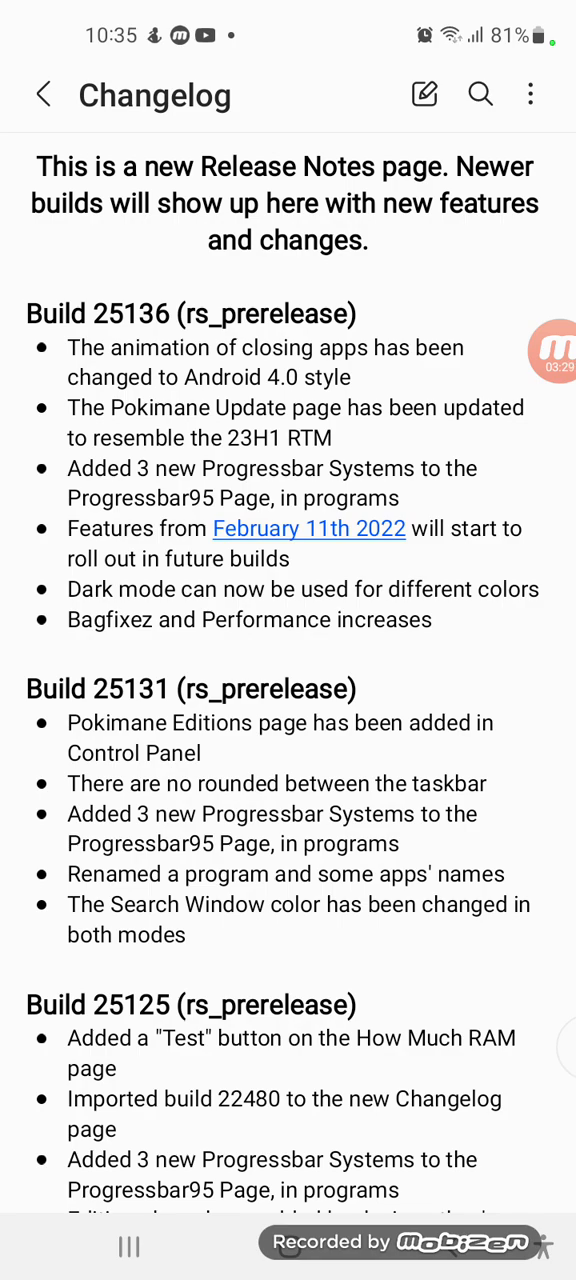
pyautogui.click(43, 93)
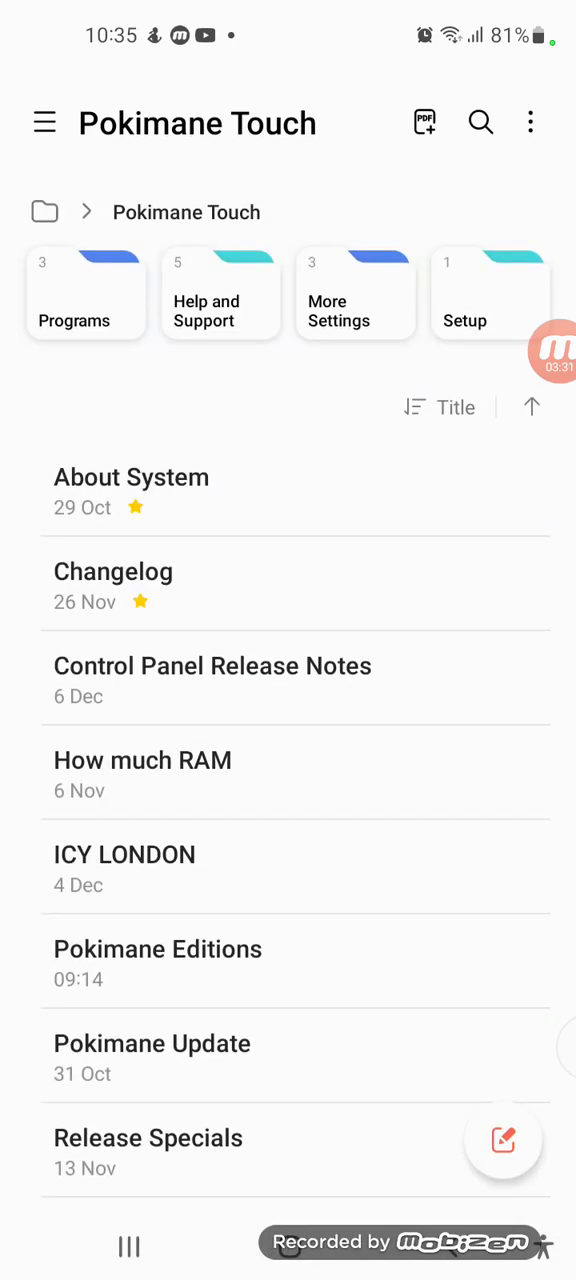
# - Open the About System note with the device and OS specifications
pyautogui.click(152, 1043)
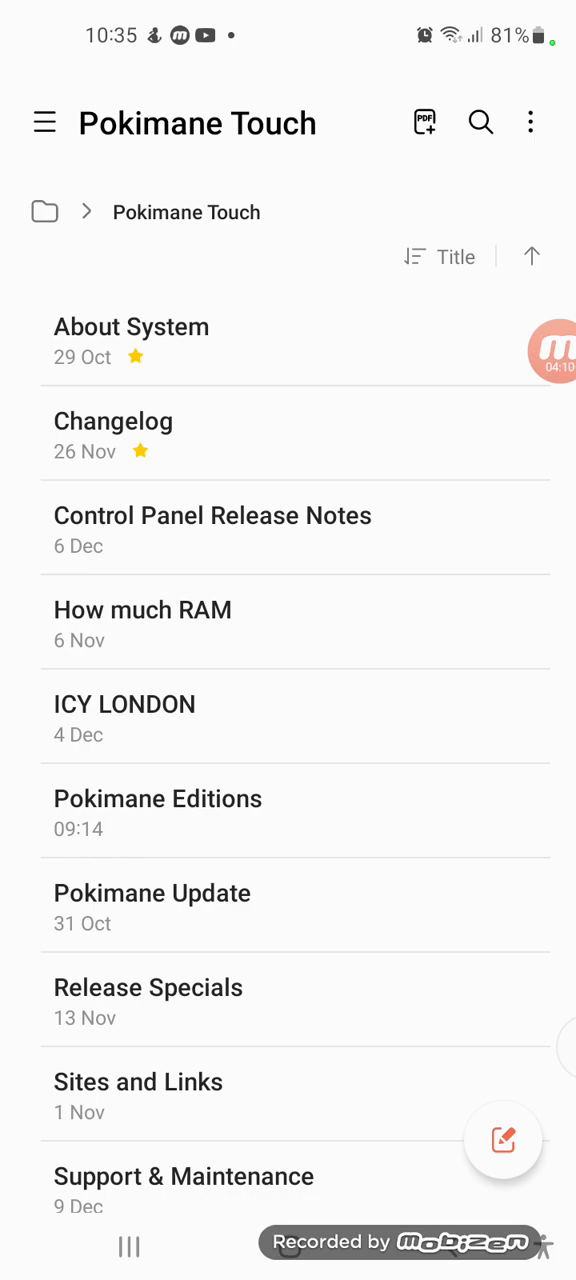
pyautogui.click(131, 326)
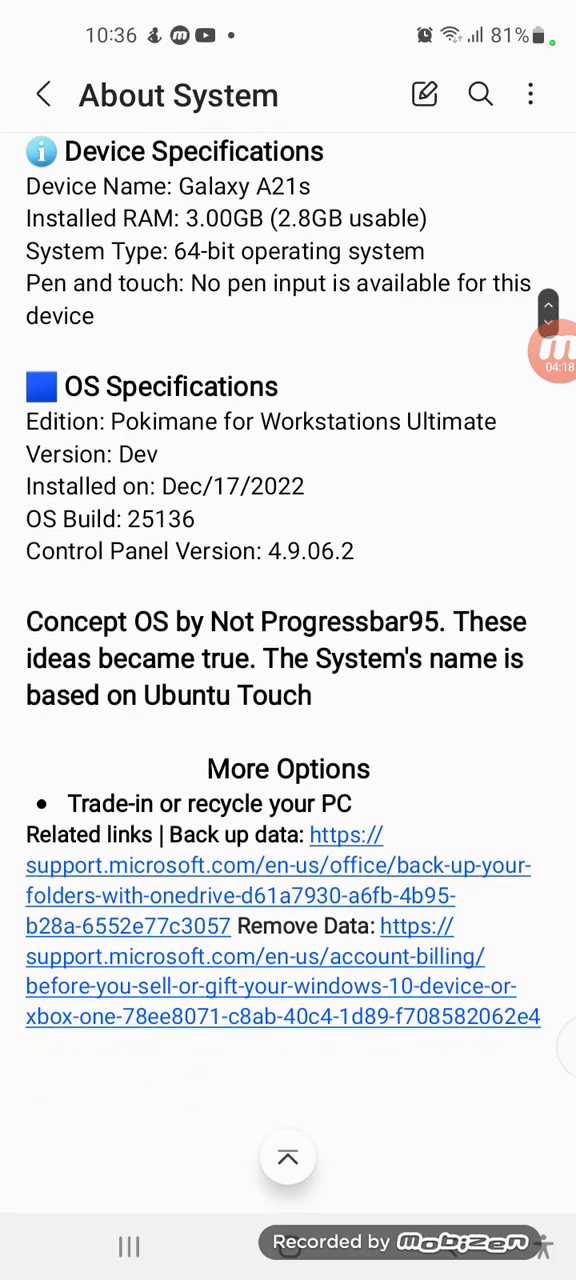
# - Scroll the About System note and close it with the back arrow
pyautogui.scroll(-3)
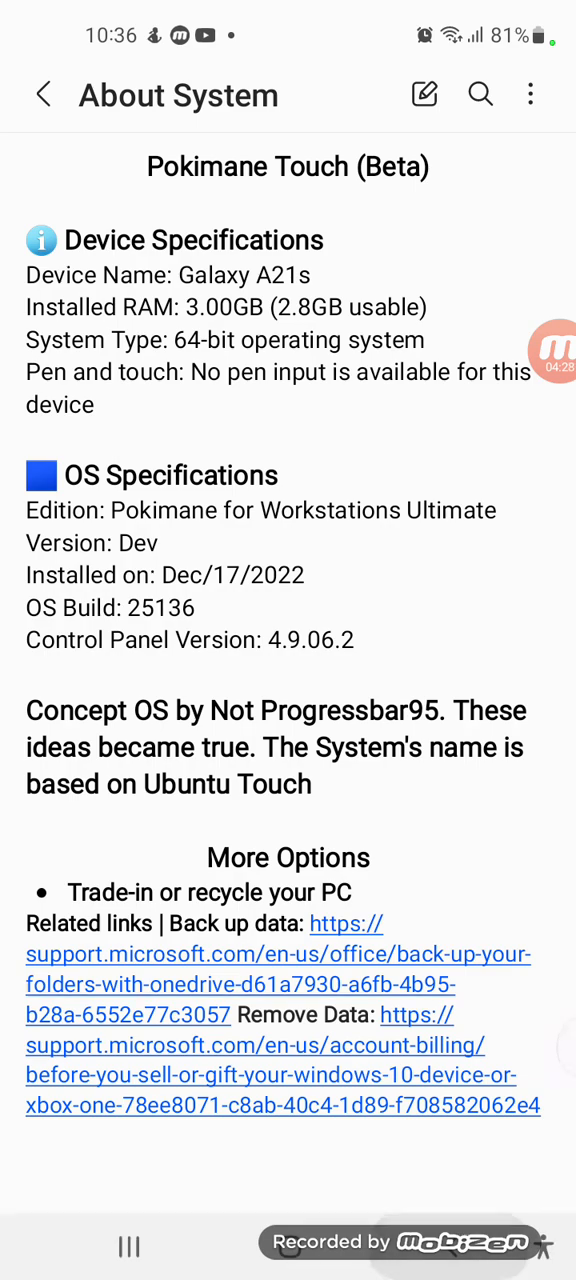
pyautogui.click(43, 93)
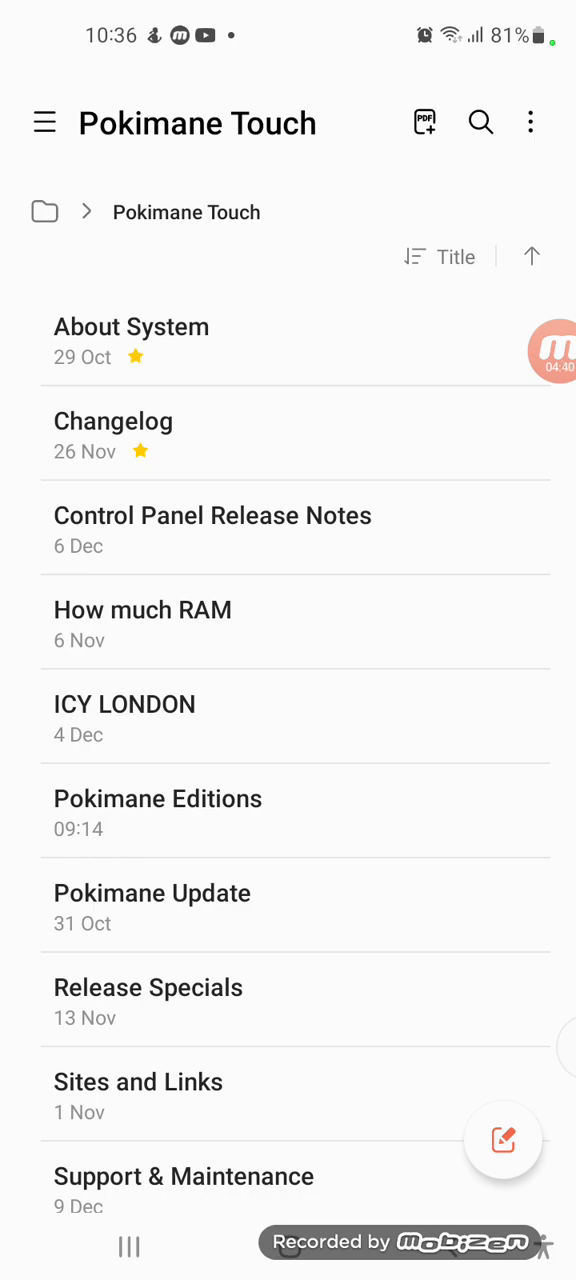
pyautogui.click(124, 704)
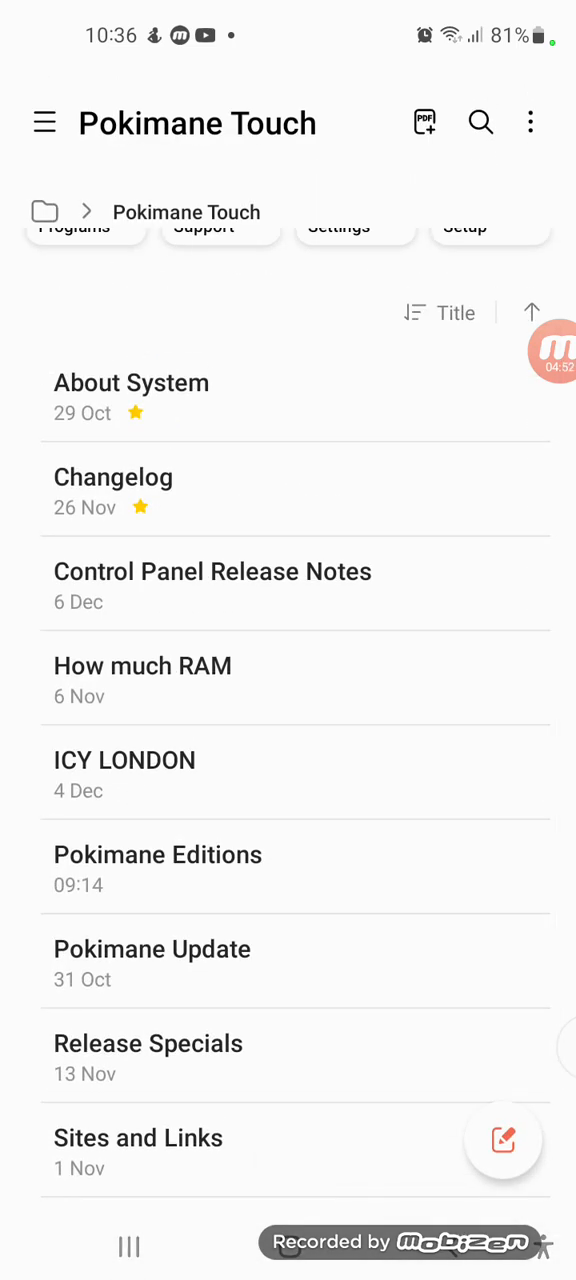
pyautogui.click(113, 477)
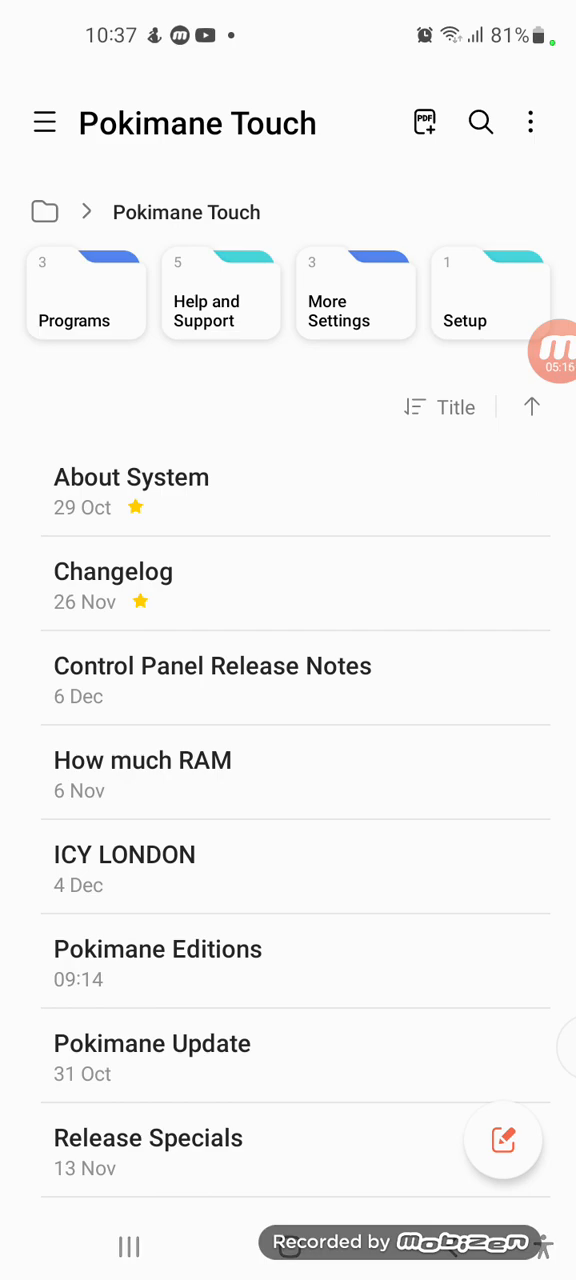
# - Open the Changelog note and scroll down to the older build entries
pyautogui.click(113, 586)
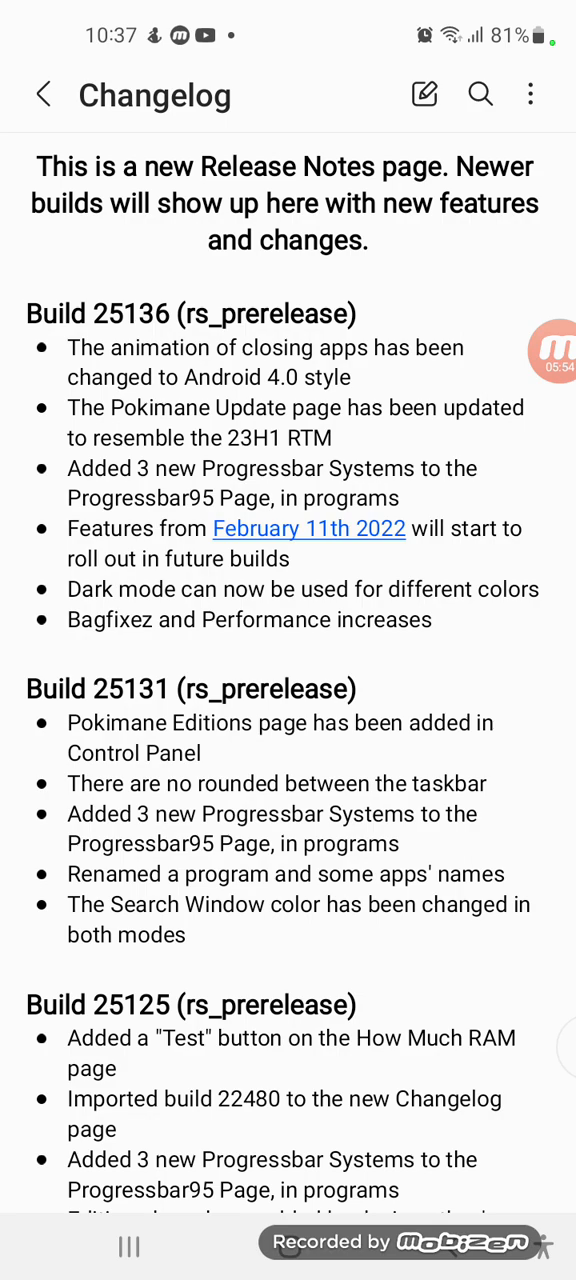
pyautogui.scroll(-3)
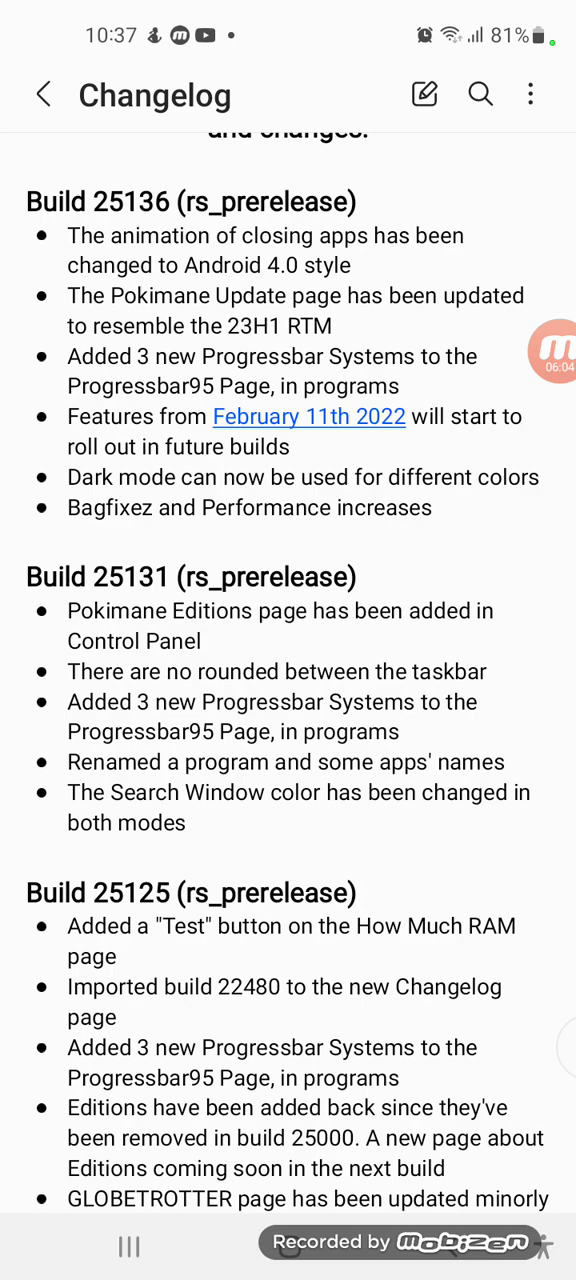
pyautogui.scroll(-3)
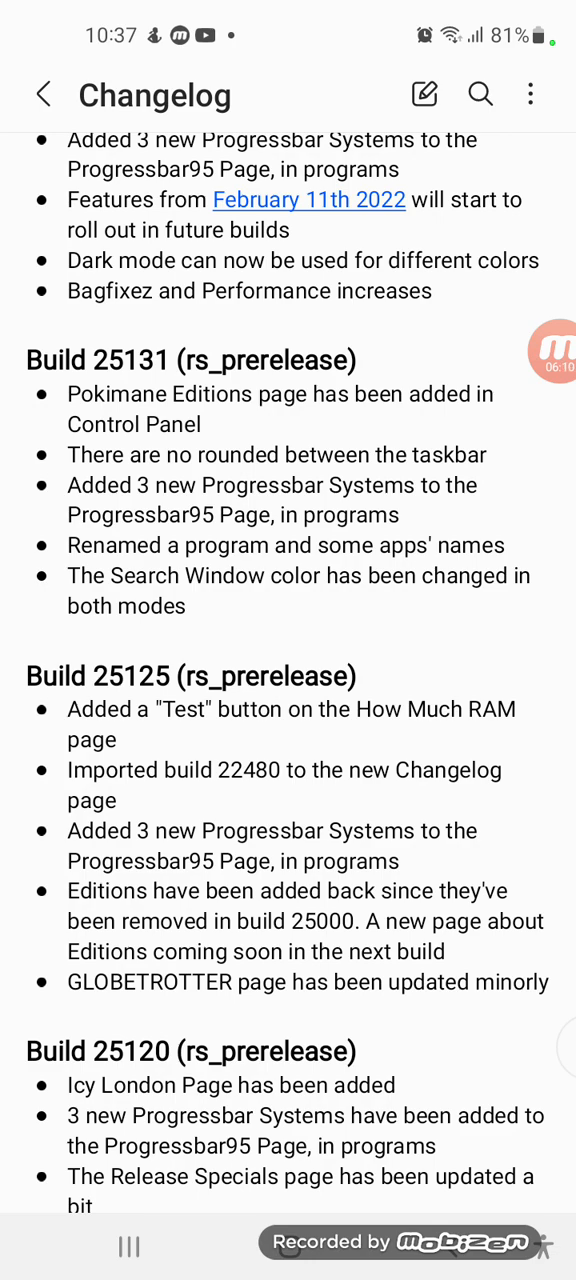
pyautogui.scroll(-3)
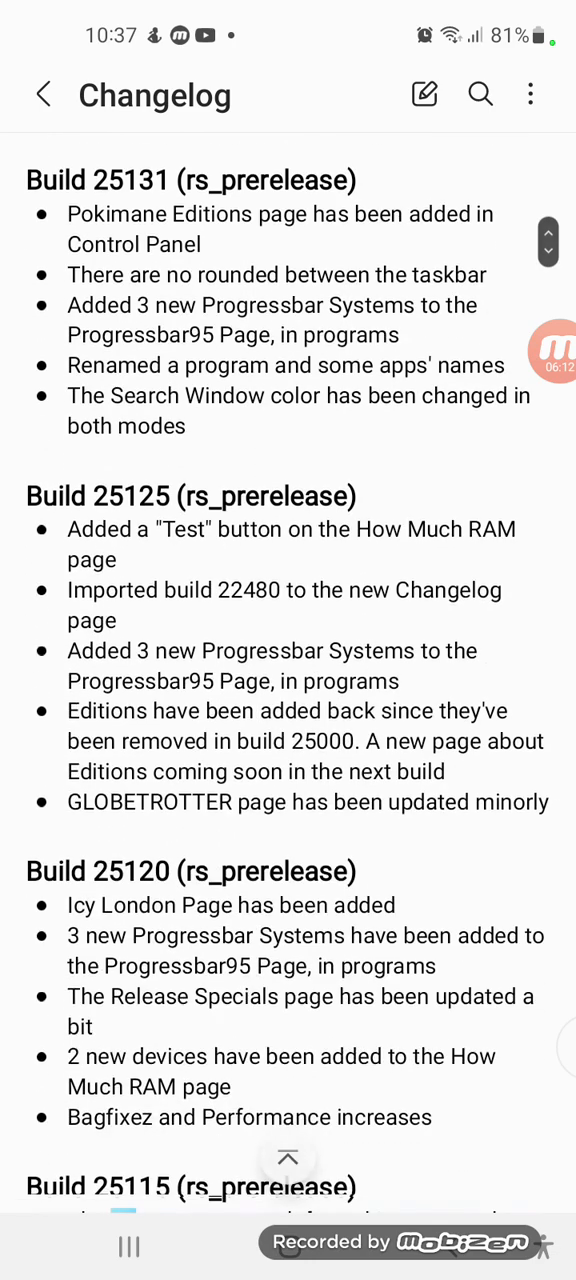